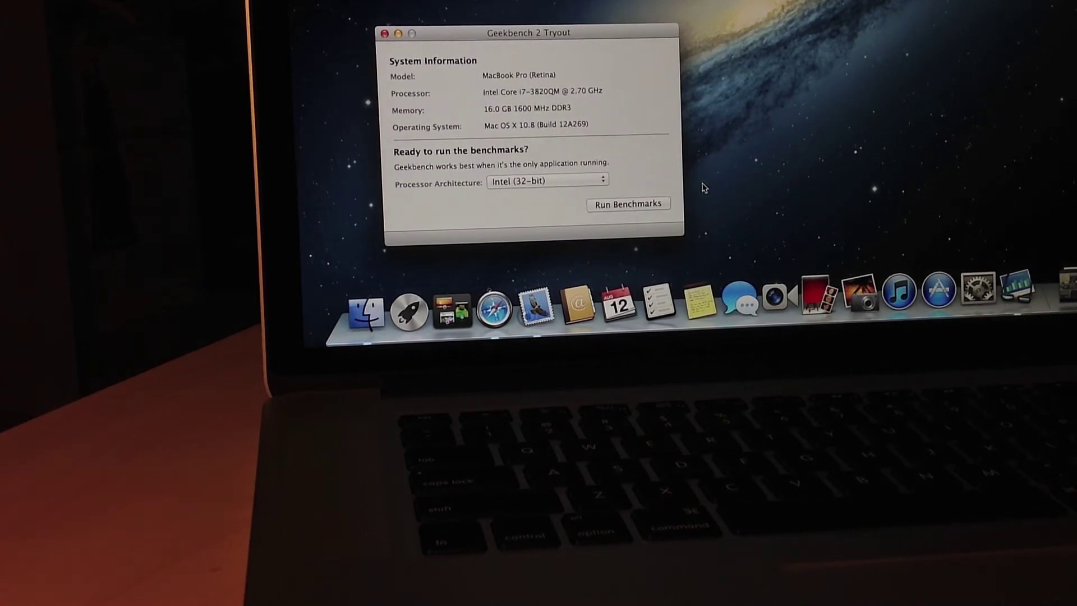
# - Launch the Cinebench R11.5 CPU rendering benchmark on the MacBook Pro
pyautogui.click(628, 203)
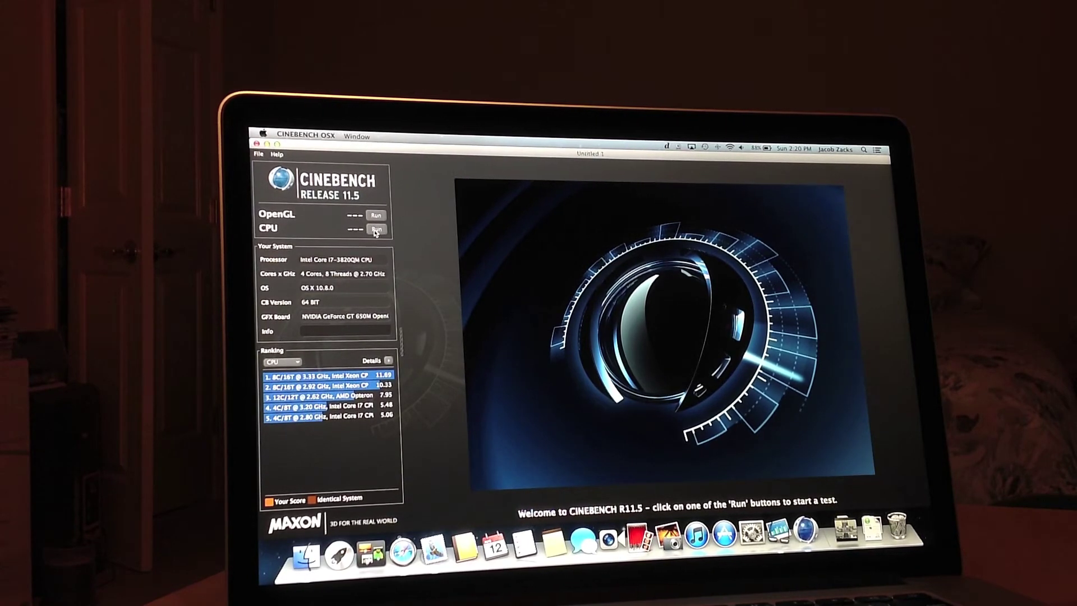
pyautogui.click(376, 230)
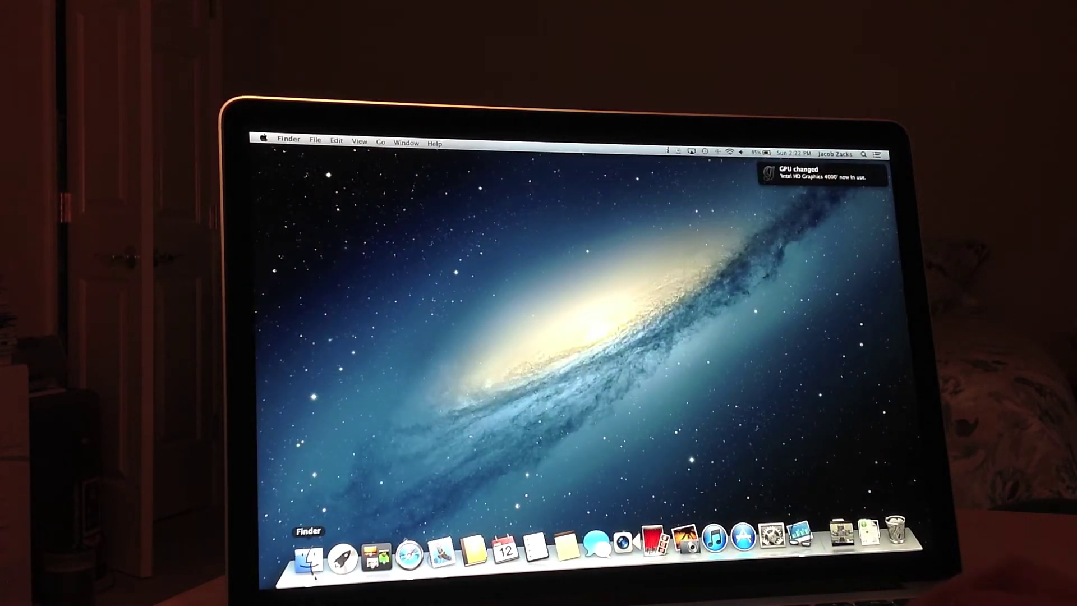
# - Open a new Finder window and show the Applications folder contents
pyautogui.click(308, 565)
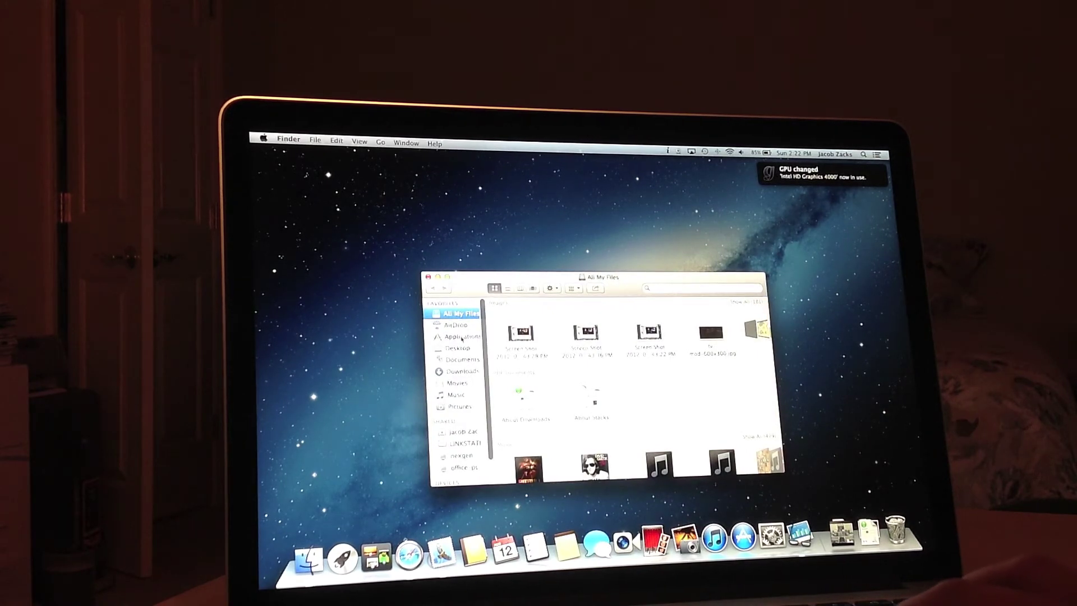
pyautogui.click(459, 336)
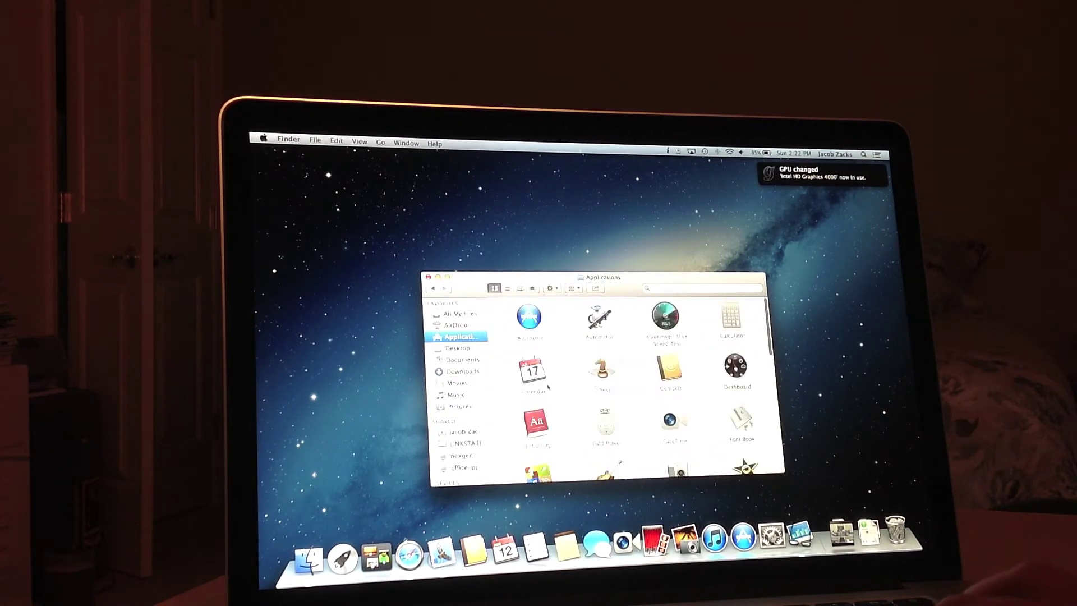